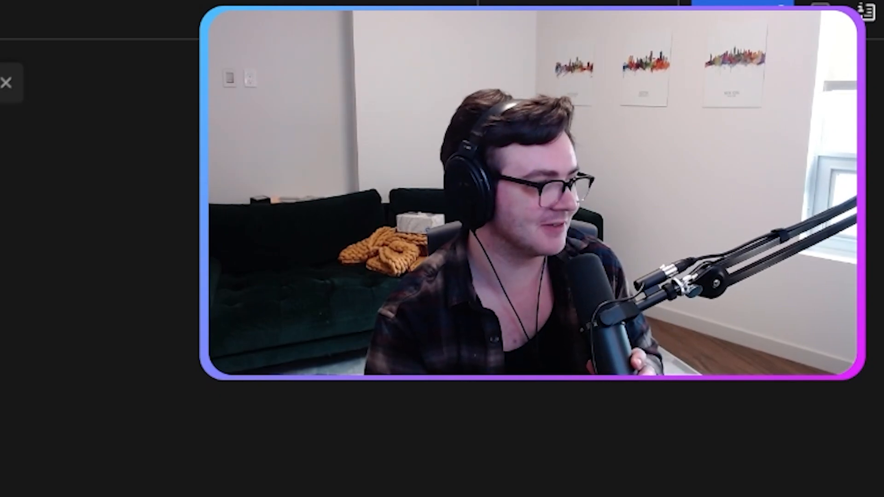
- Label the box with heading 'Problem' on its top edge and 'Tech debt' inside
click(6, 83)
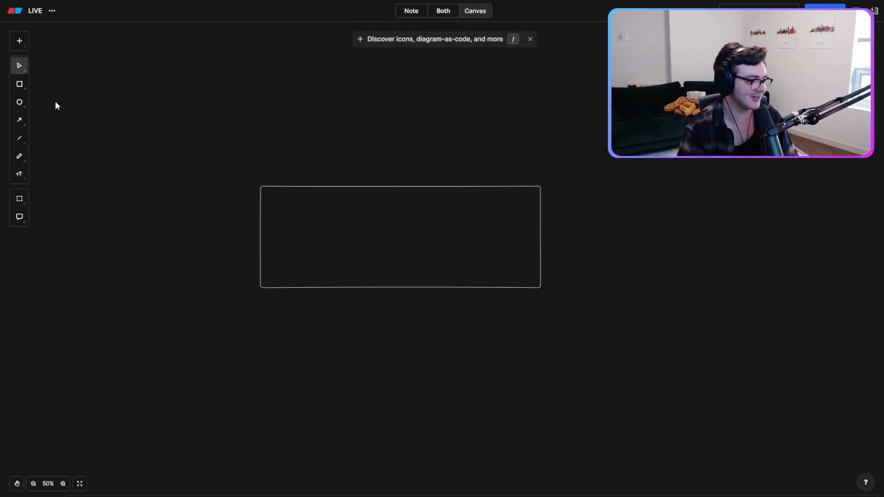
text(Pro)
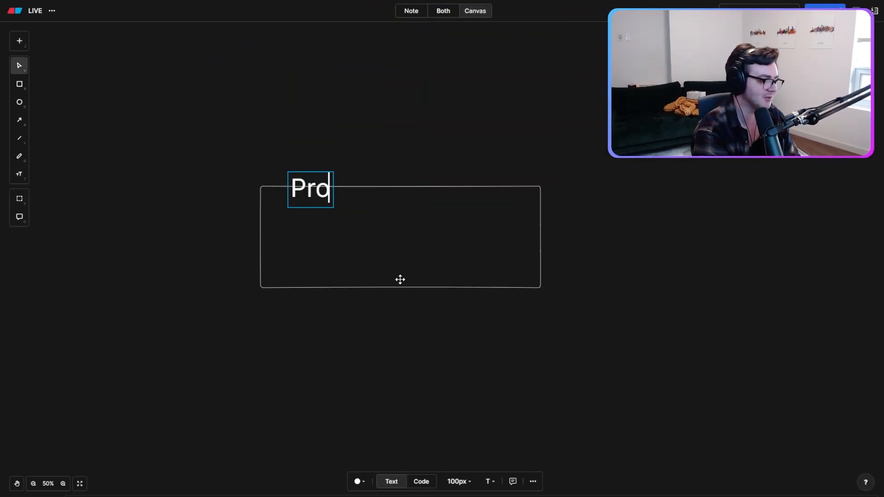
text(blem)
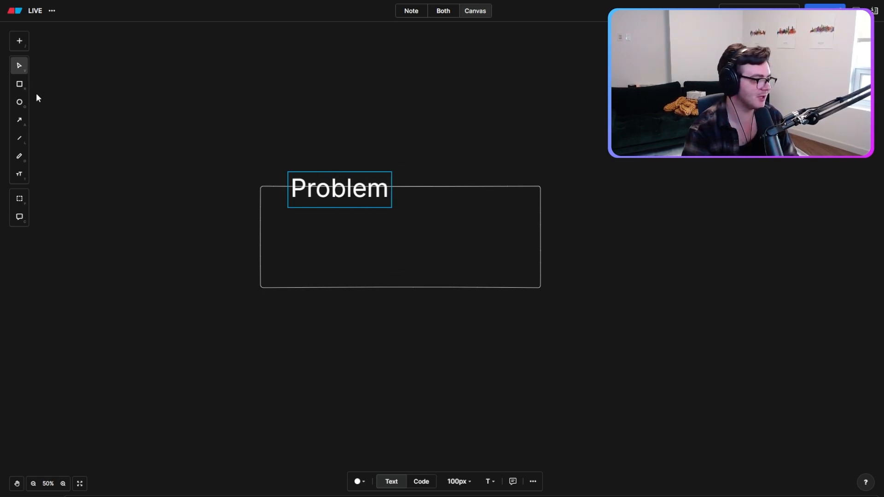
click(293, 252)
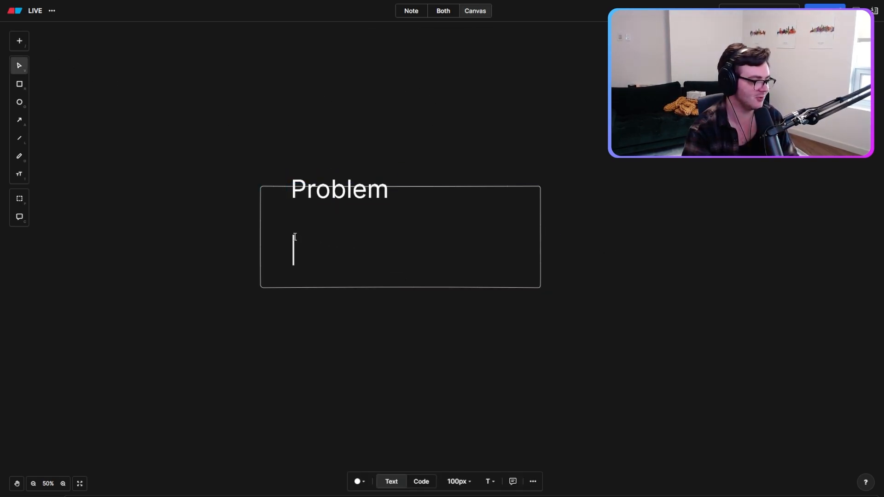
text(Tech debt)
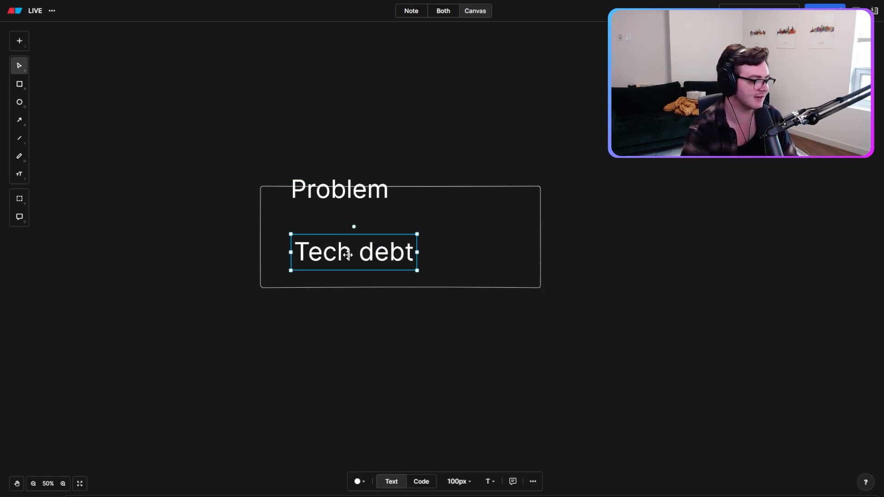
click(231, 147)
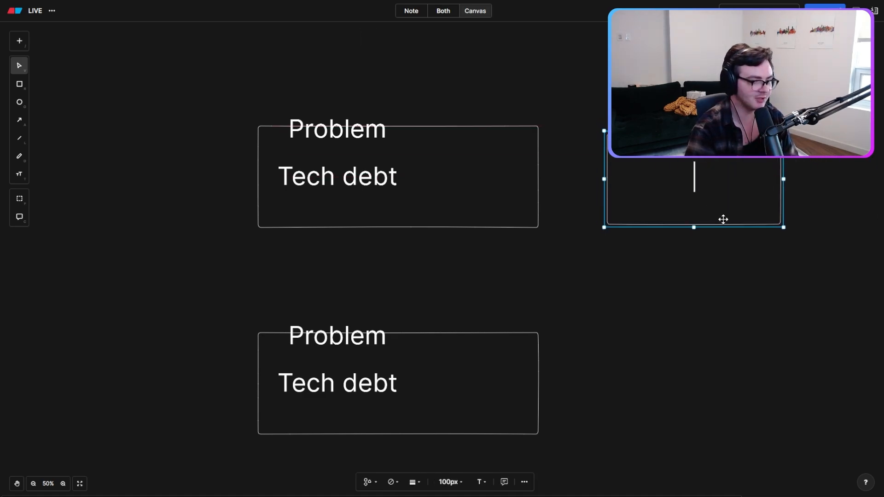
- Label the new box 'Manager' and select the lower duplicate box
text(Manager)
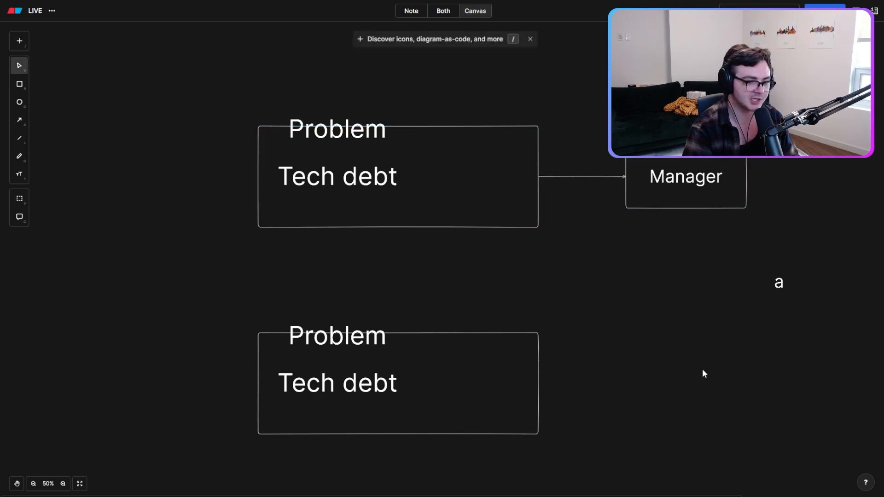
mouse_move(724, 378)
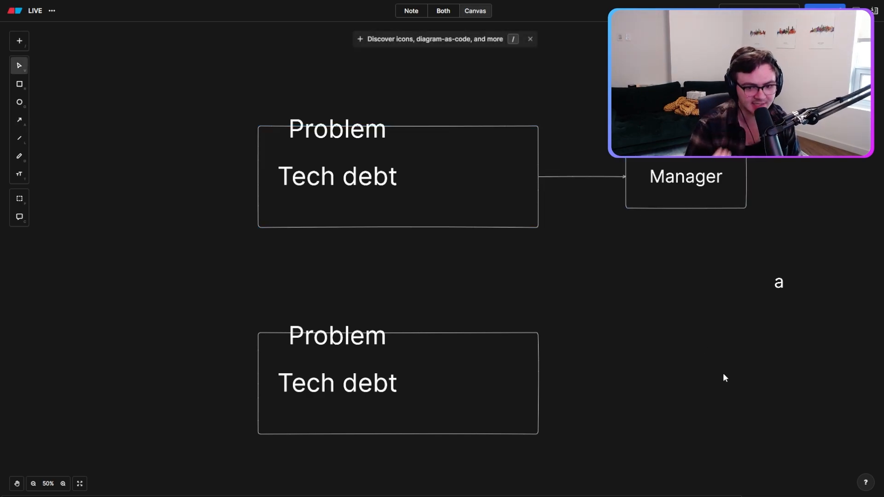
click(18, 119)
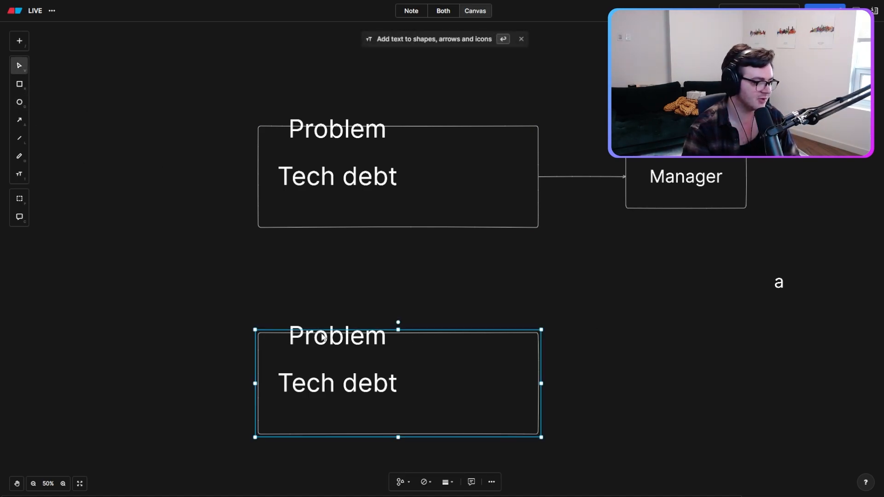
- Relabel the lower box's heading to 'Solution' and its body to 'New architecture'
double_click(337, 335)
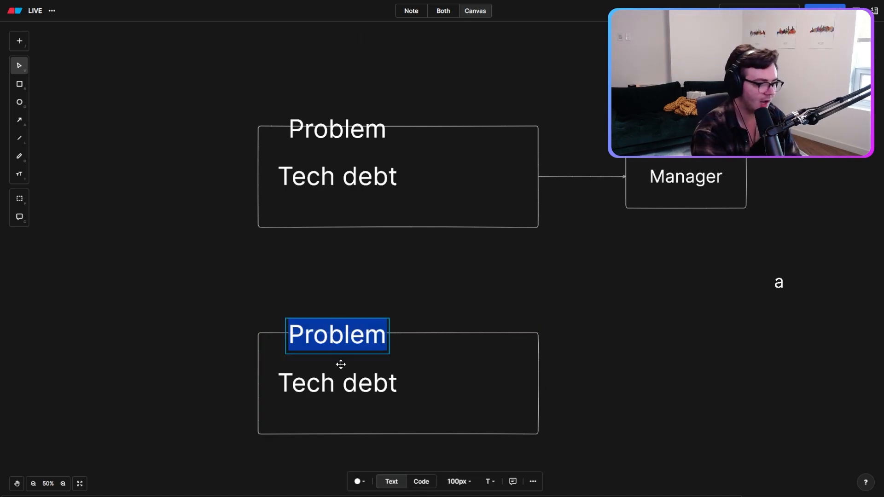
text(Solution)
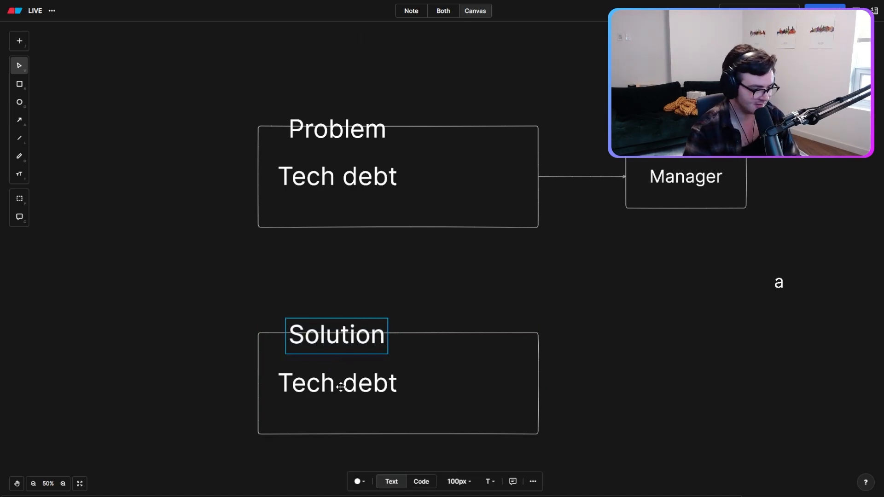
text(New architecture)
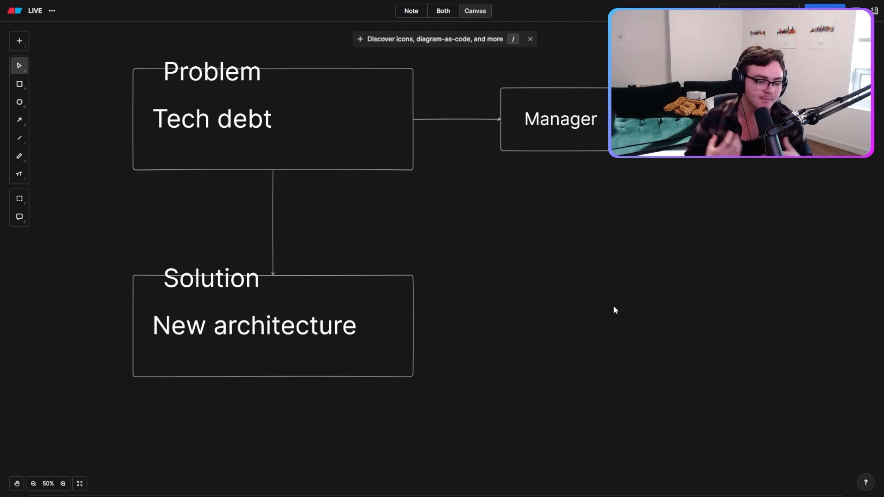
mouse_move(212, 295)
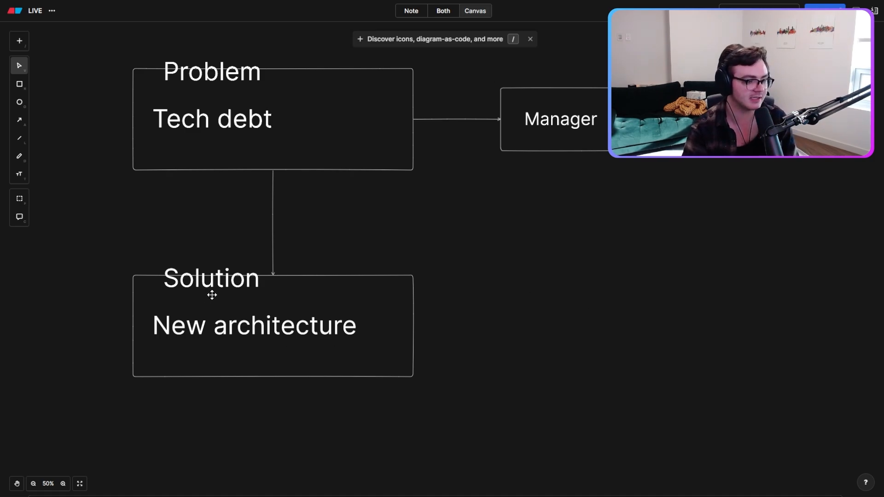
- Copy the Solution / New architecture labels below the box and reposition the Manager box
click(210, 277)
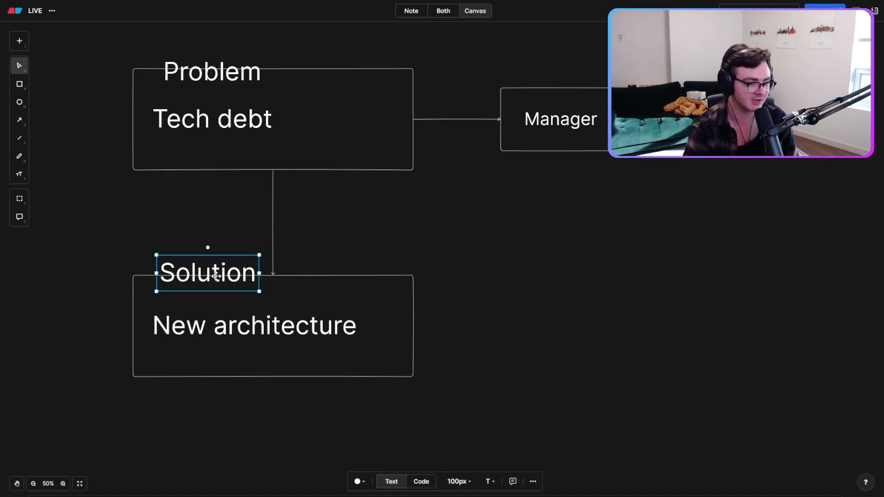
click(511, 363)
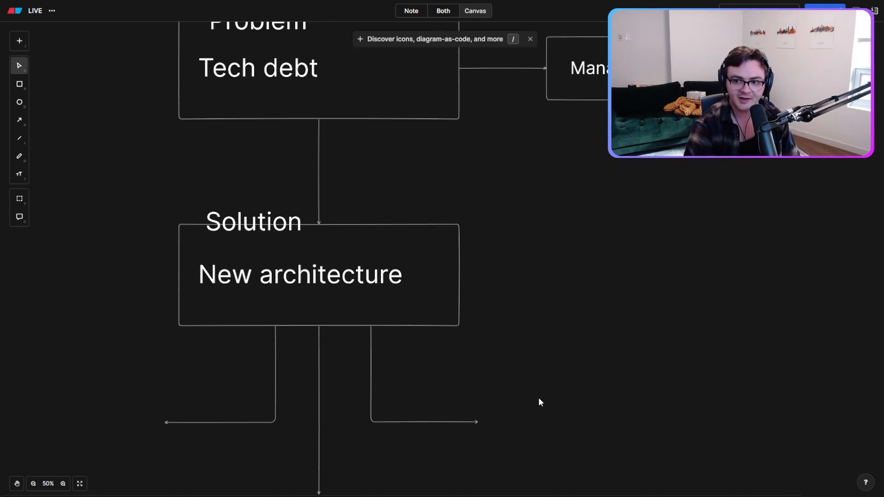
mouse_move(425, 413)
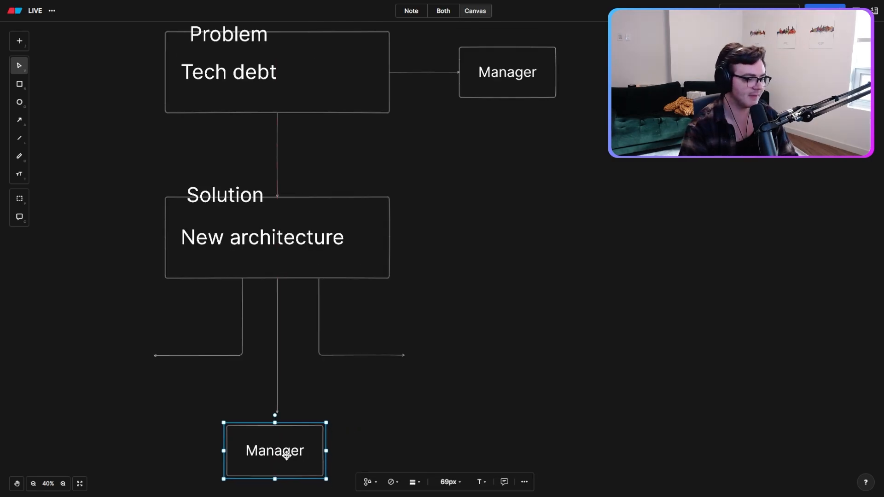
click(481, 436)
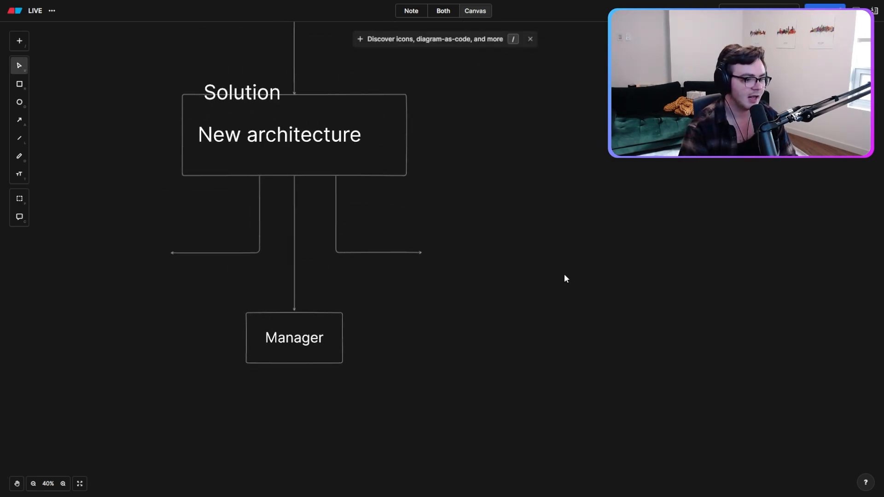
mouse_move(529, 381)
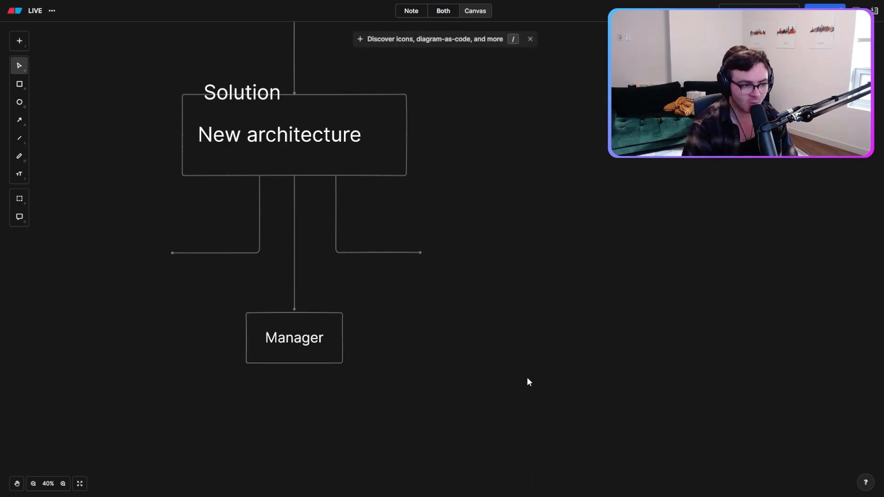
click(293, 337)
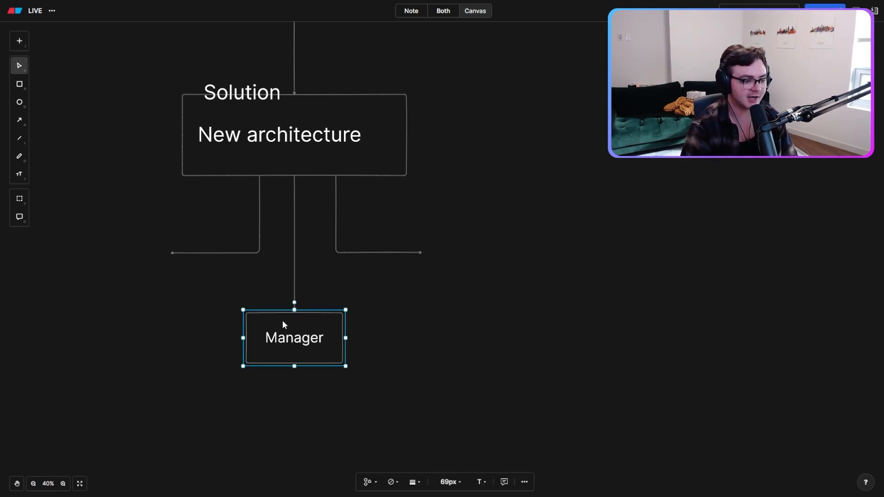
click(514, 398)
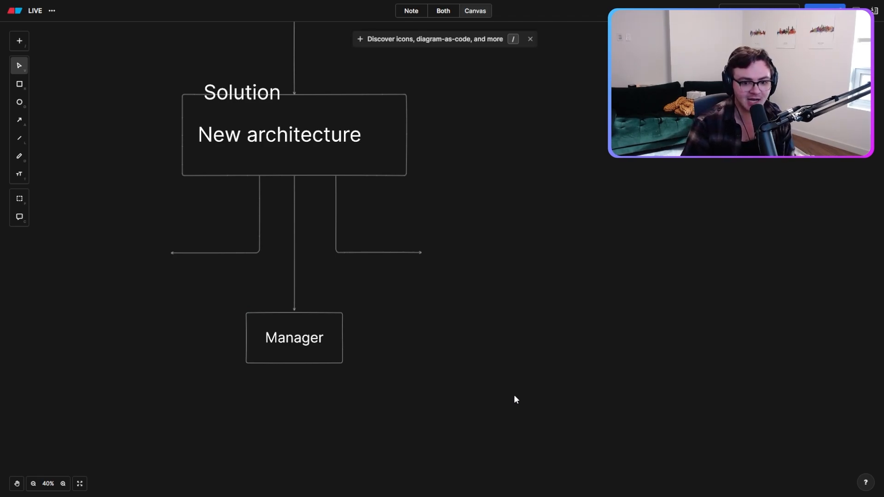
mouse_move(291, 331)
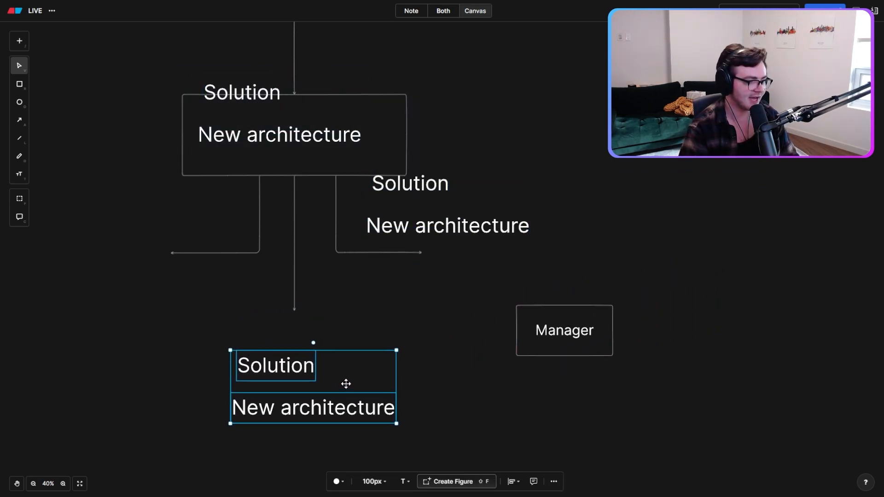
- Change the copied 'New architecture' text to 'POC'
double_click(313, 407)
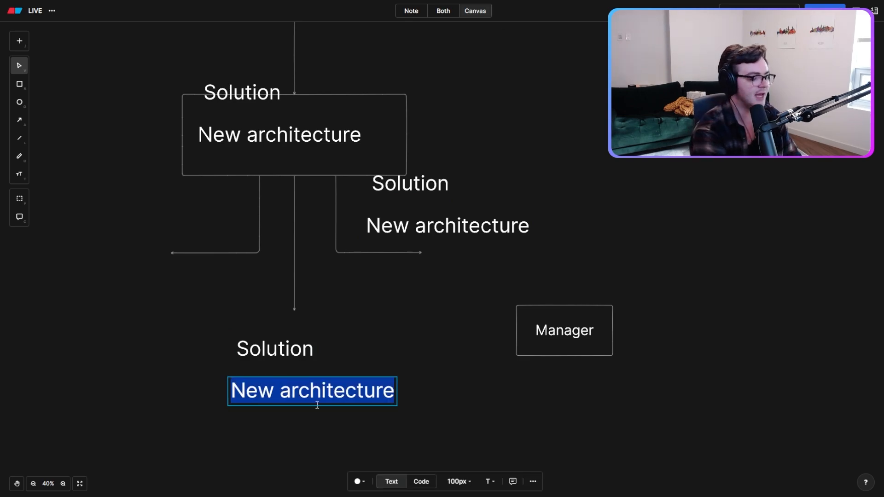
text(POC)
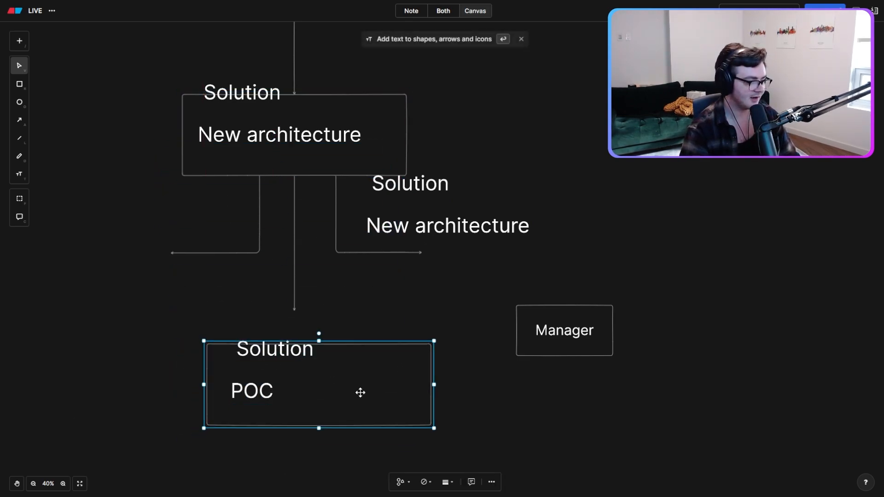
click(557, 439)
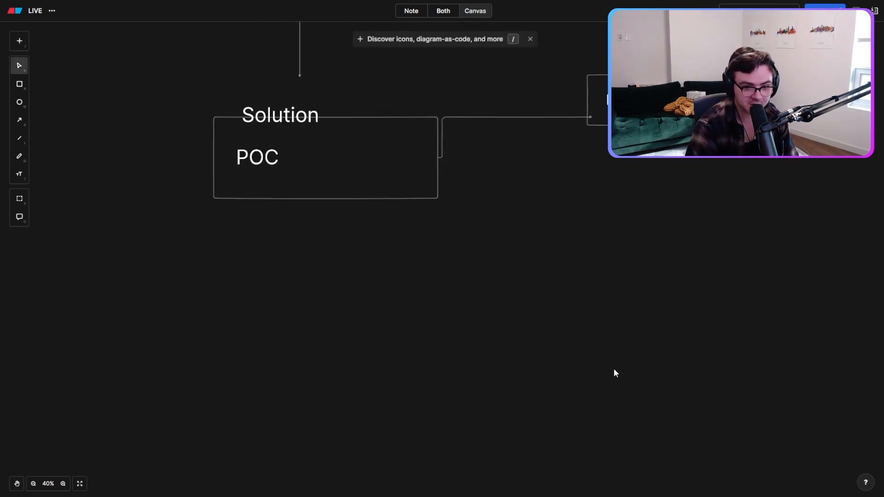
mouse_move(602, 220)
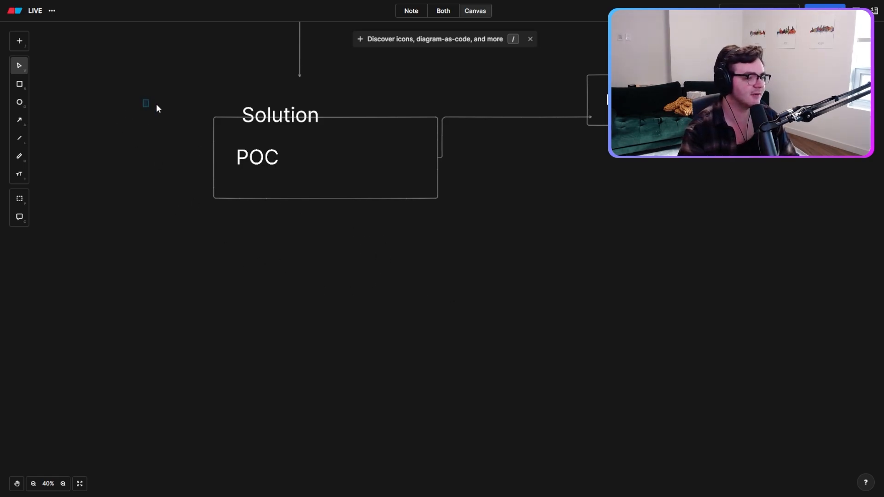
mouse_move(122, 155)
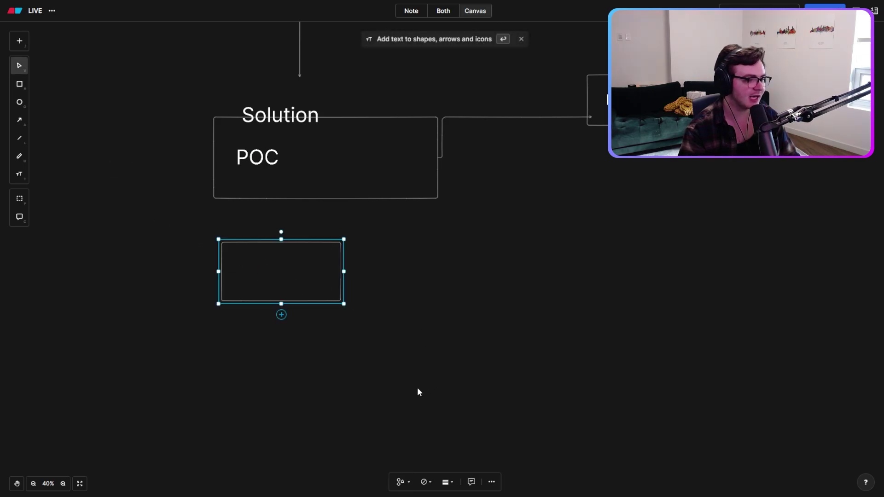
- Add a box reading 'LOSING MONEY' below the Solution / POC box
text(LOSING)
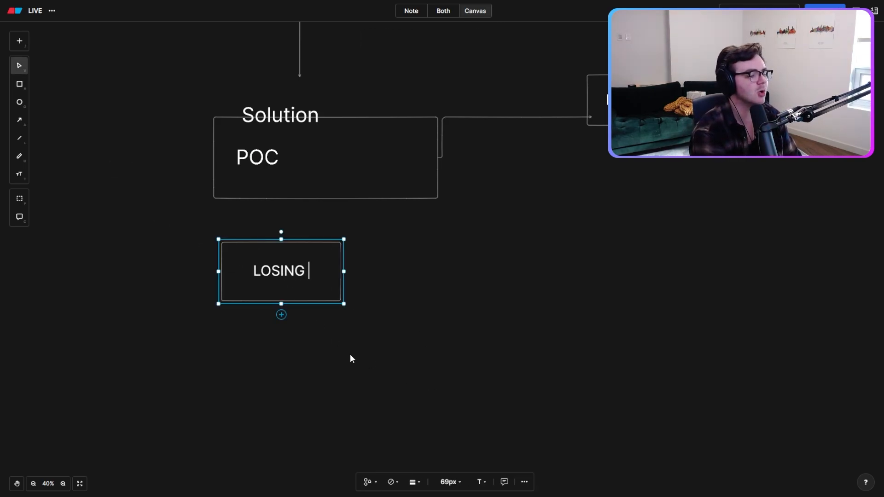
text(MONEY)
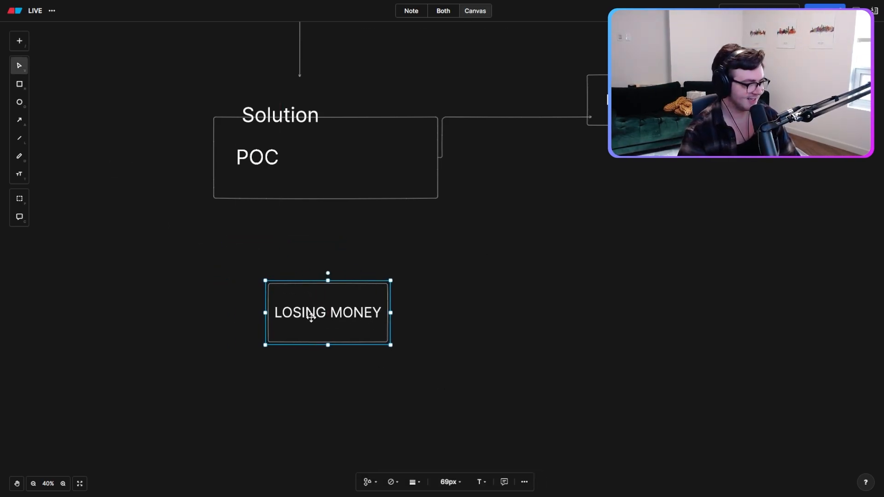
click(475, 358)
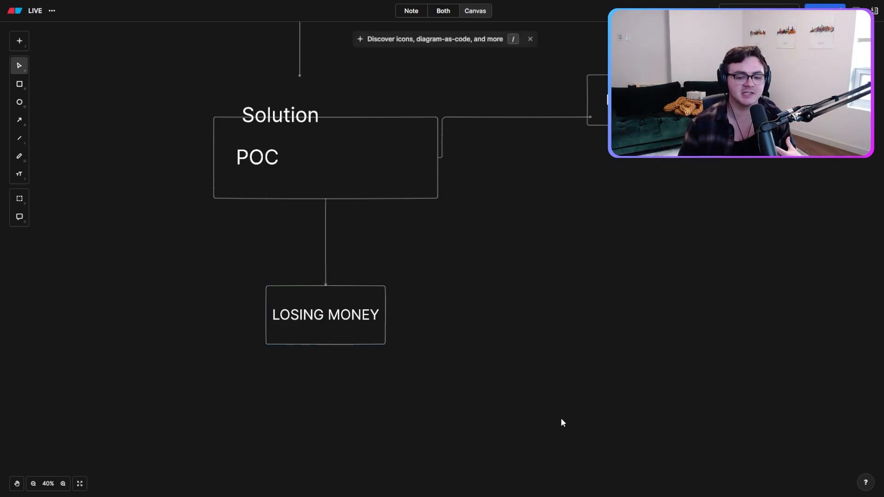
mouse_move(75, 157)
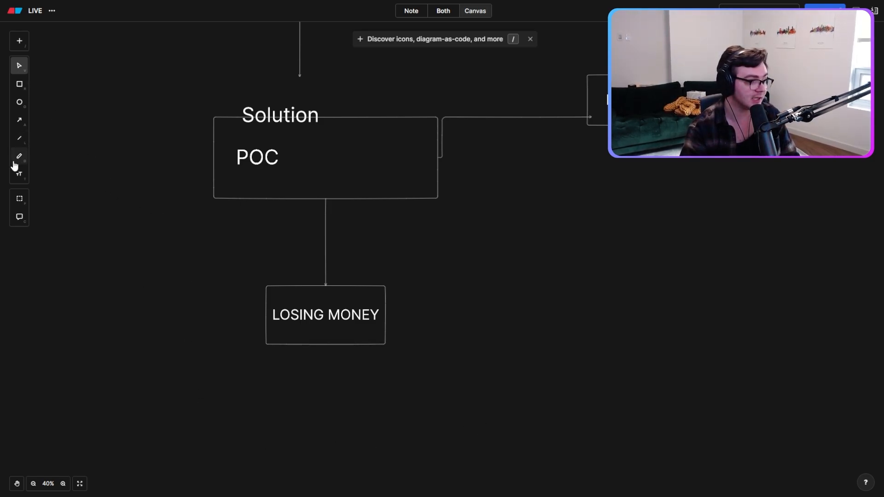
- Scribble freehand beside LOSING MONEY with the pen, choosing green strokes
click(18, 157)
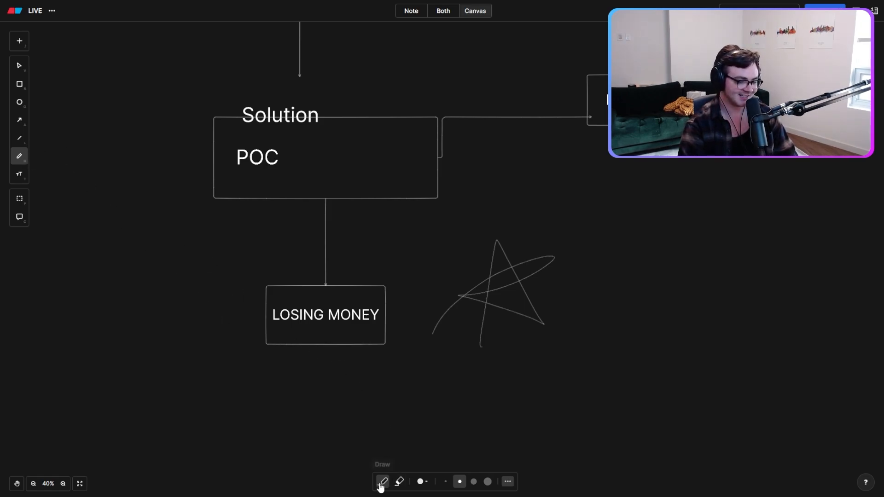
click(420, 480)
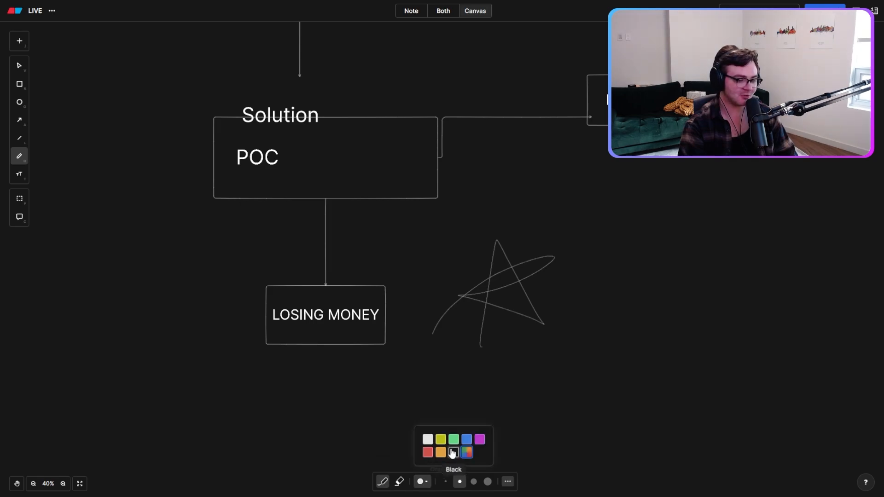
click(453, 439)
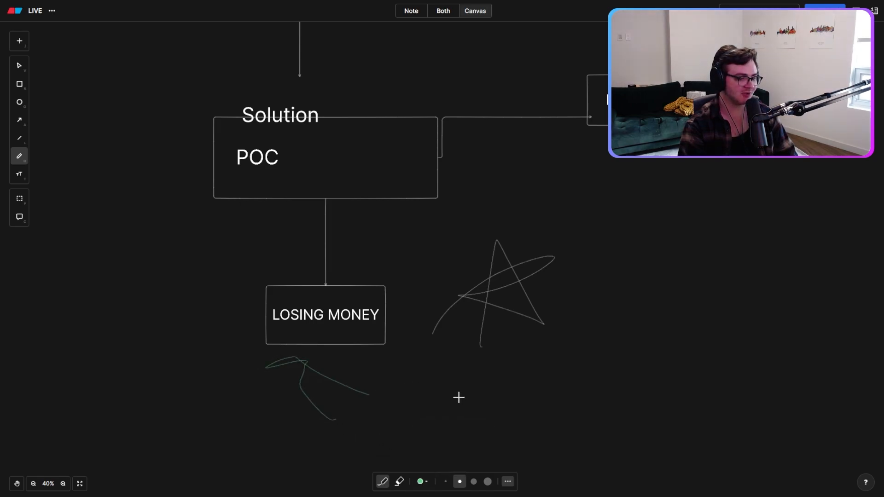
mouse_move(819, 297)
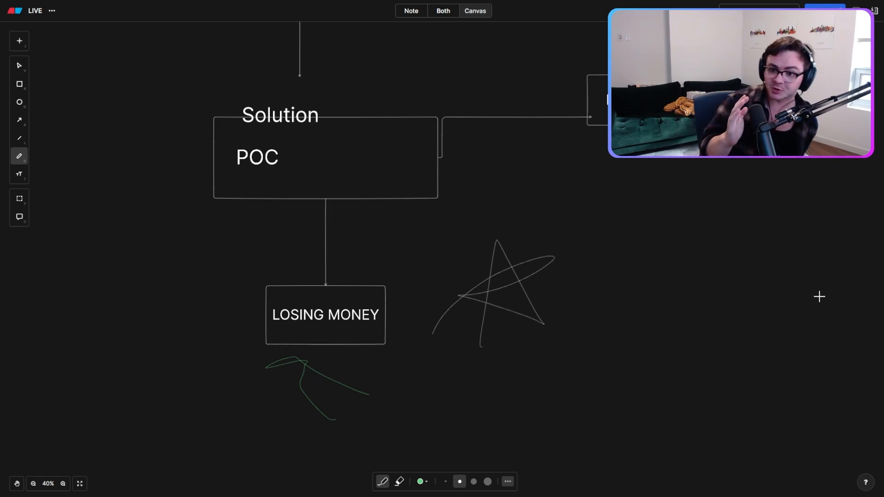
mouse_move(619, 184)
text(FACEBOOK -> META)
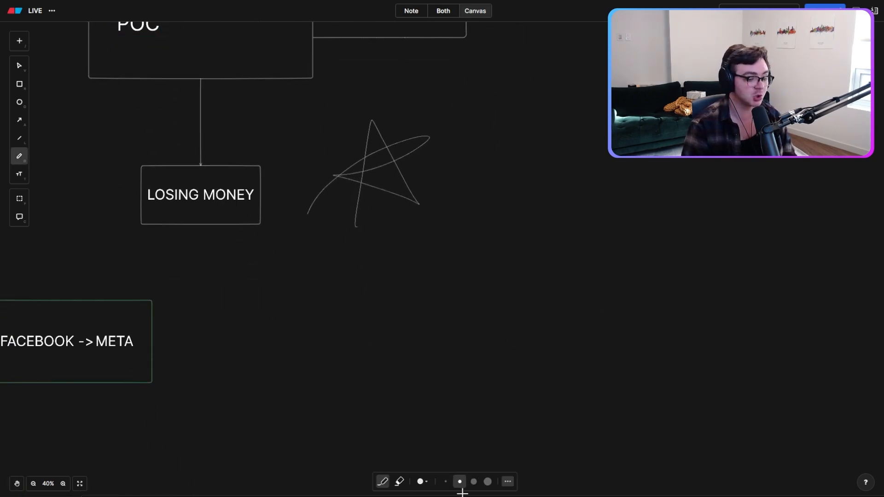
click(420, 482)
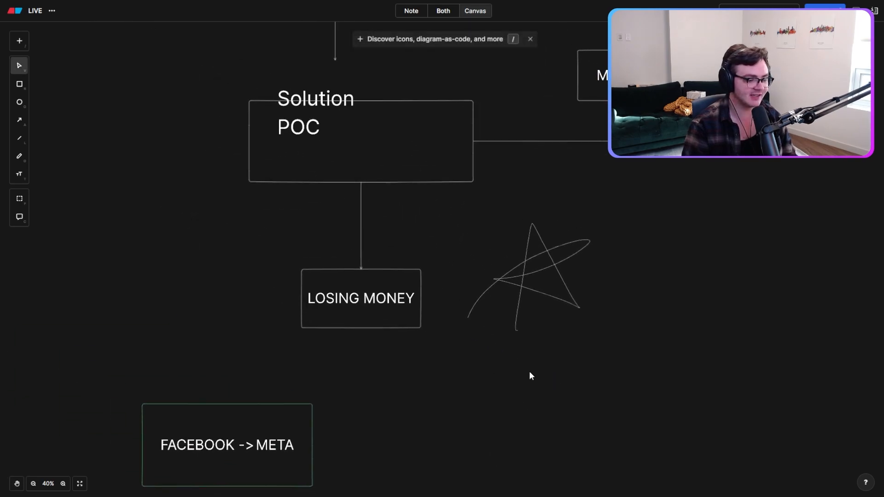
click(19, 157)
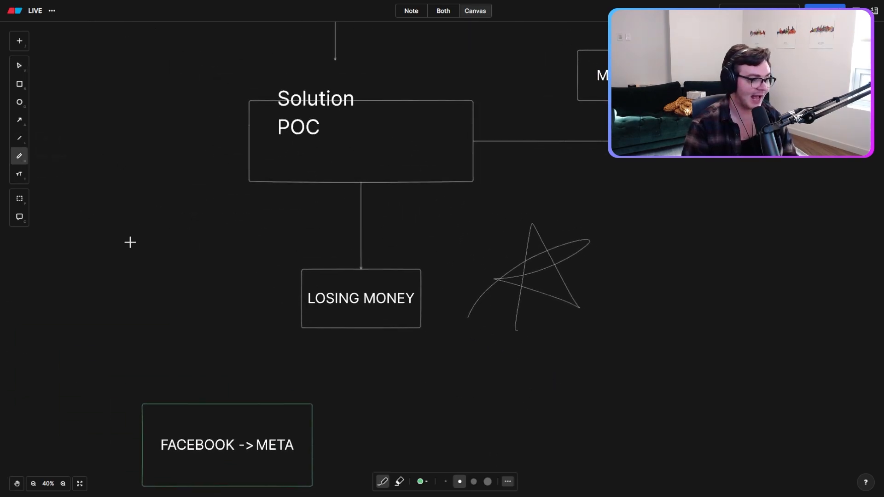